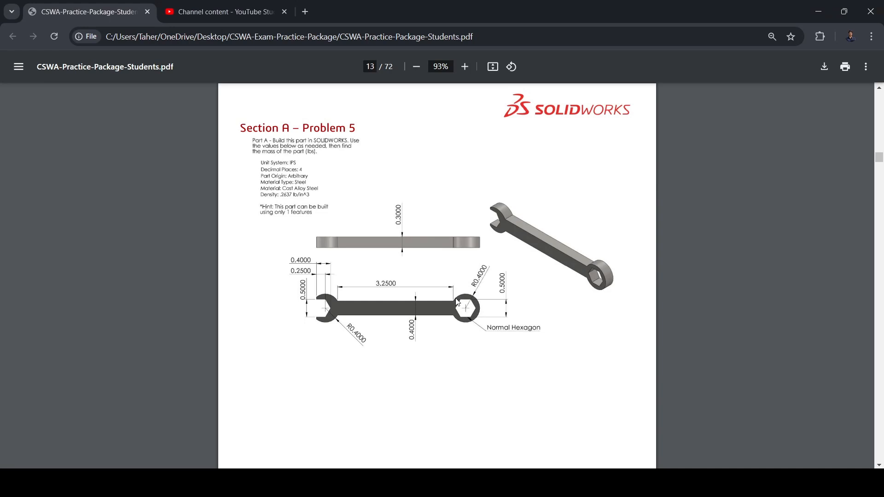
mouse_move(345, 211)
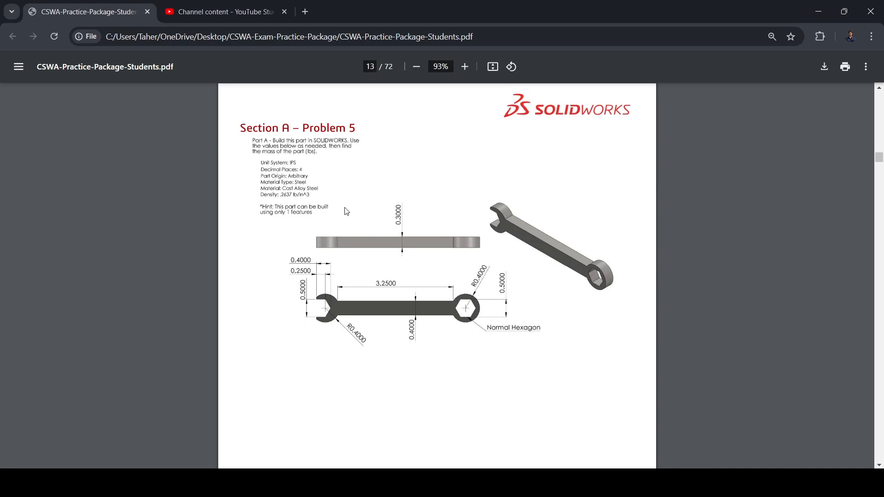
mouse_move(295, 168)
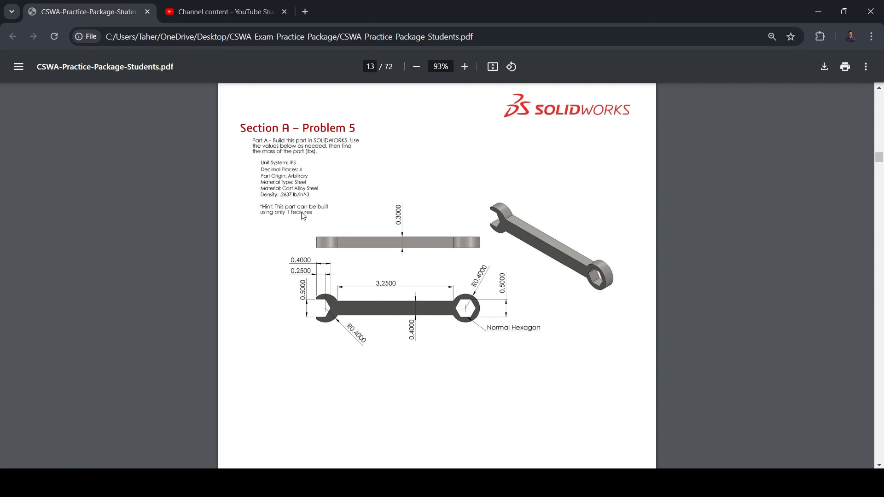
mouse_move(297, 228)
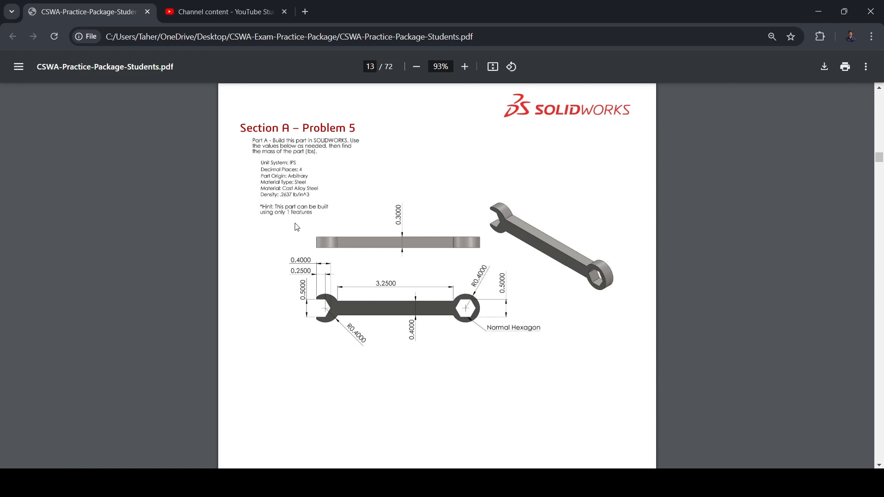
mouse_move(317, 305)
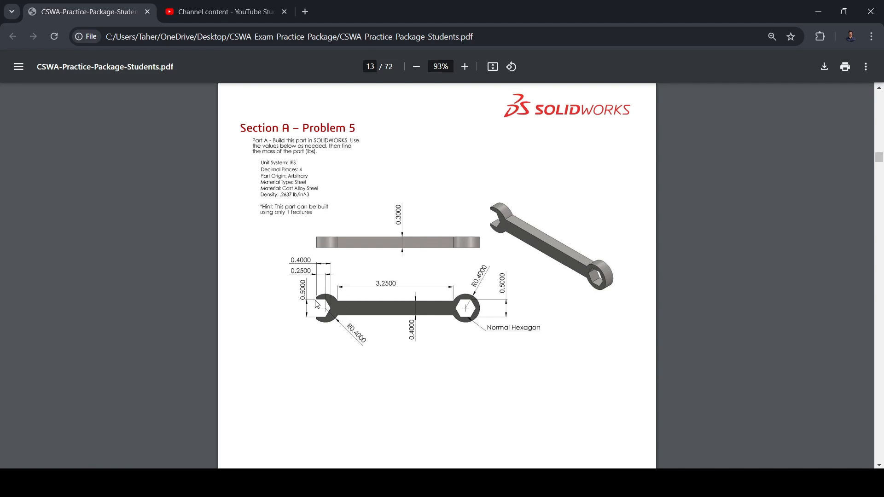
mouse_move(461, 311)
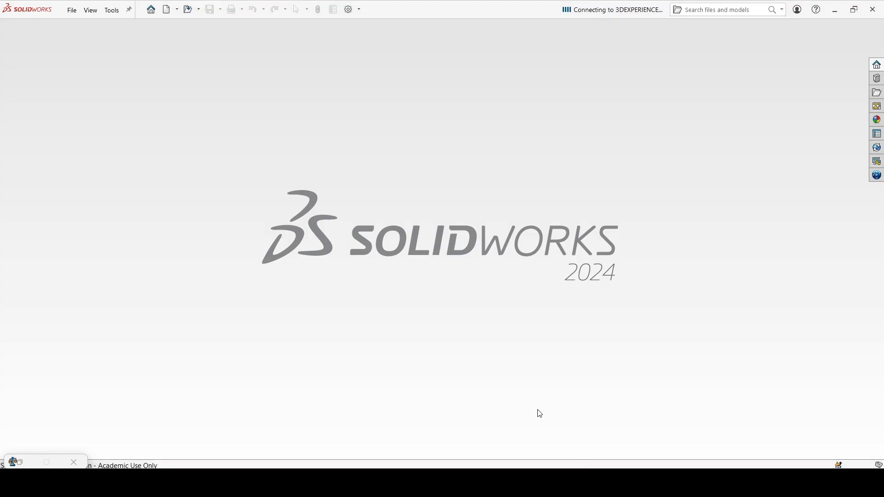
Create a new part document and switch its units to IPS (inch-pound-second)
left_click(165, 9)
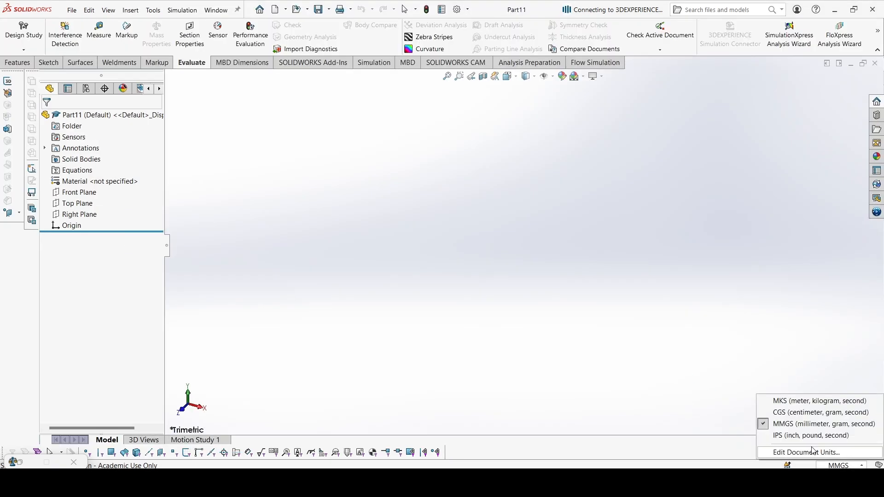
left_click(810, 434)
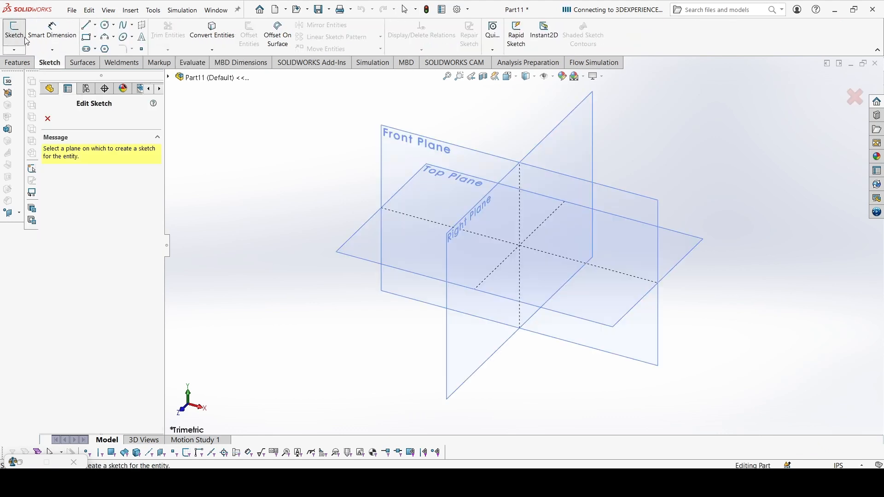
On the Front Plane, sketch an origin-centred circle and dimension its diameter to 0.80 in
left_click(431, 141)
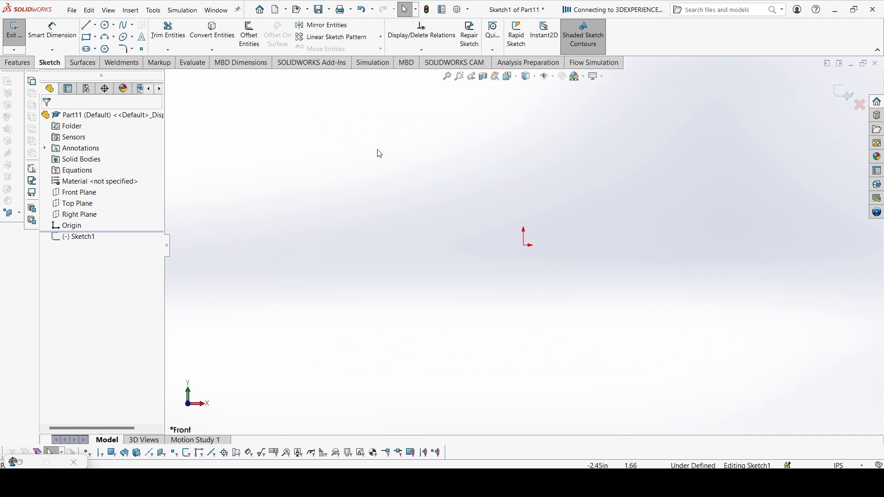
left_click(102, 25)
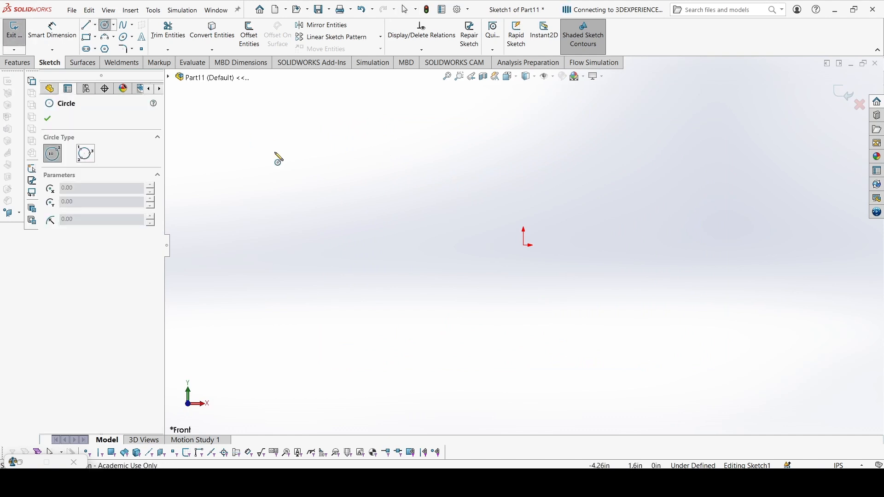
left_click(523, 243)
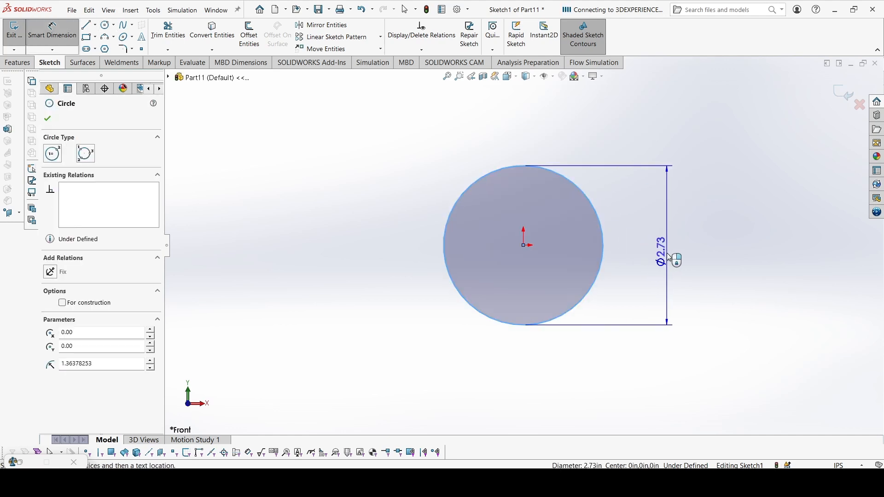
left_click(659, 259)
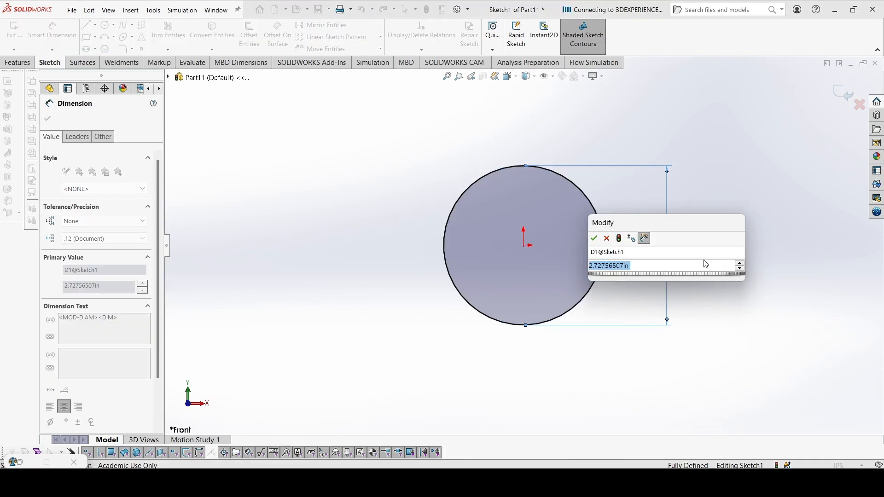
type(".5")
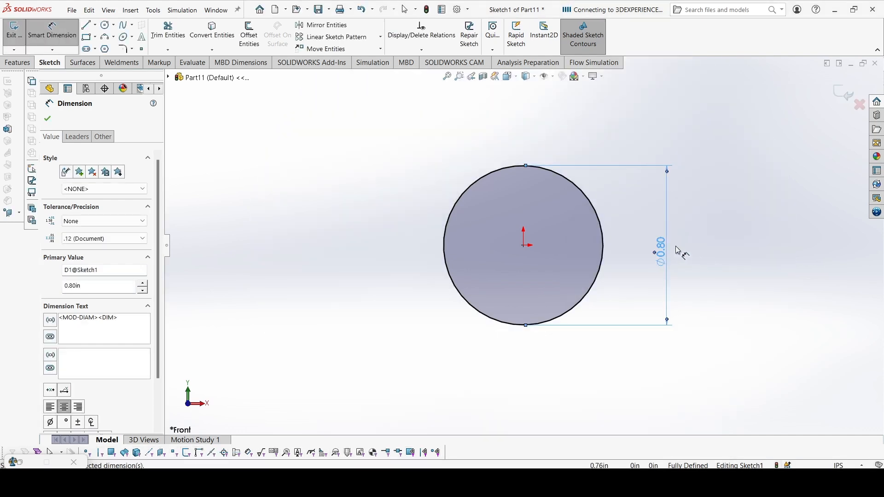
left_click(47, 119)
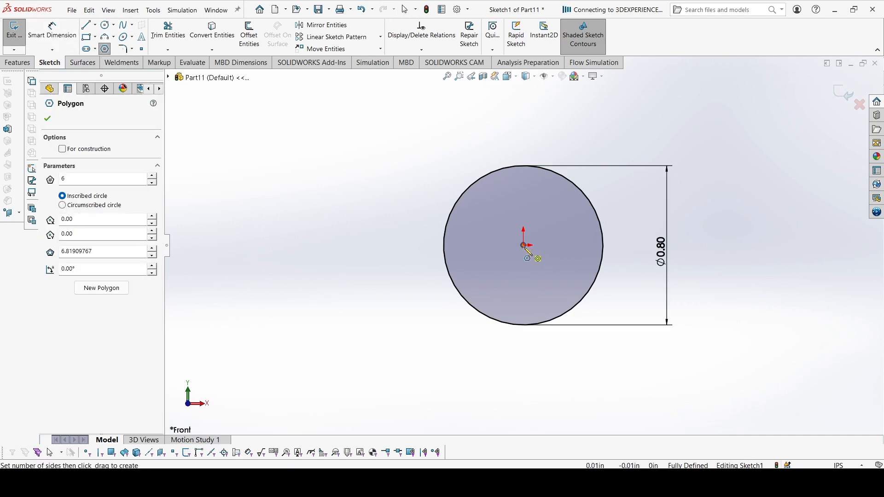
Draw a six-sided polygon from the origin inside the circle, dimensioned 0.50 in across flats
left_click_drag(526, 245, 497, 207)
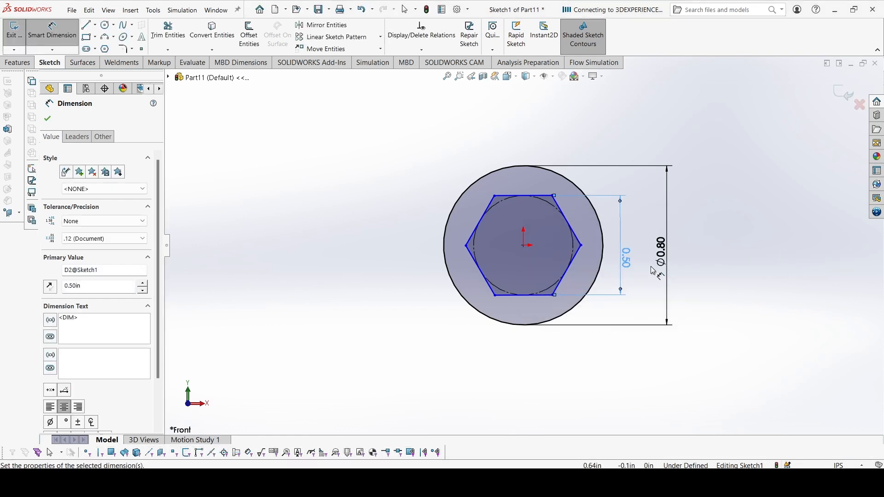
left_click(522, 198)
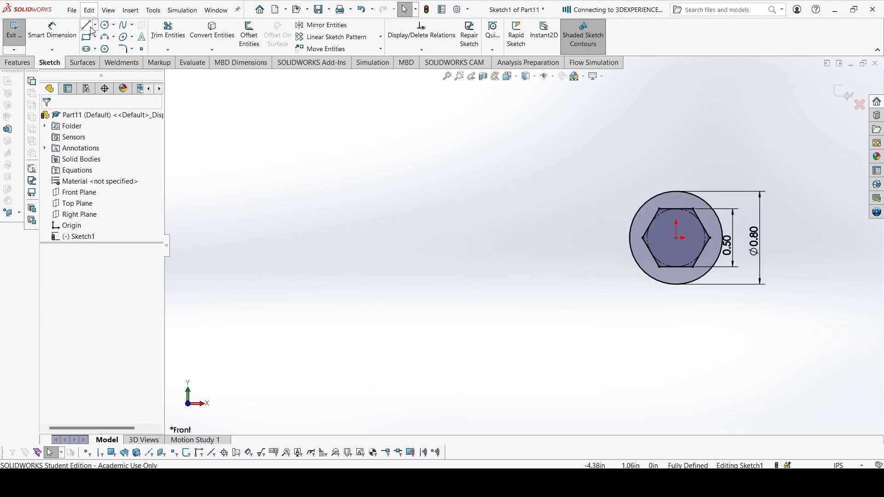
Run a horizontal centreline left from the origin and add a 0.80 in circle at its end
left_click(86, 25)
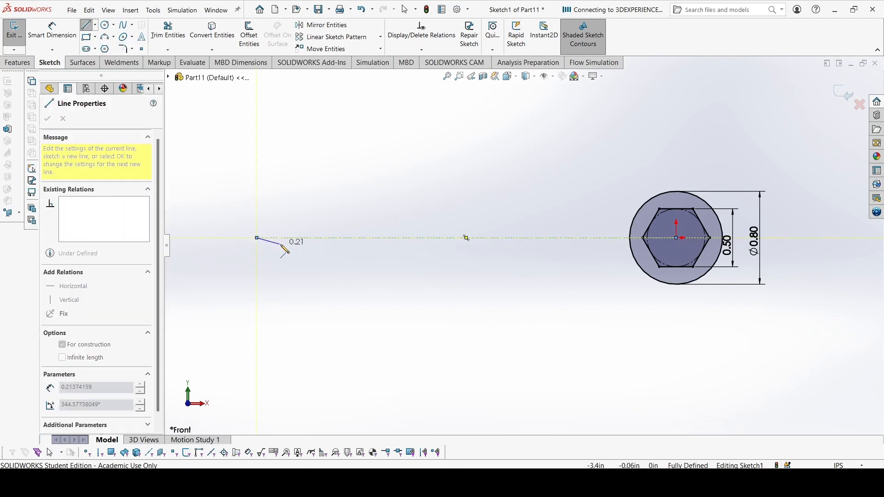
left_click(104, 25)
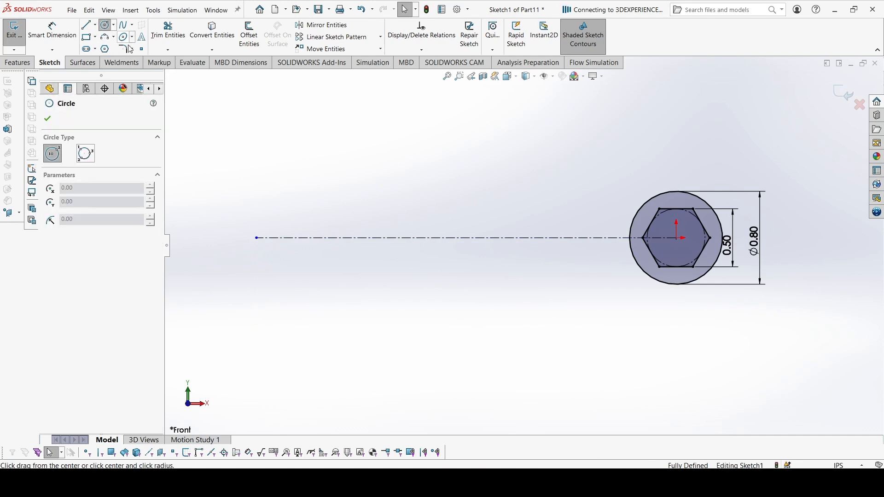
left_click_drag(255, 237, 293, 189)
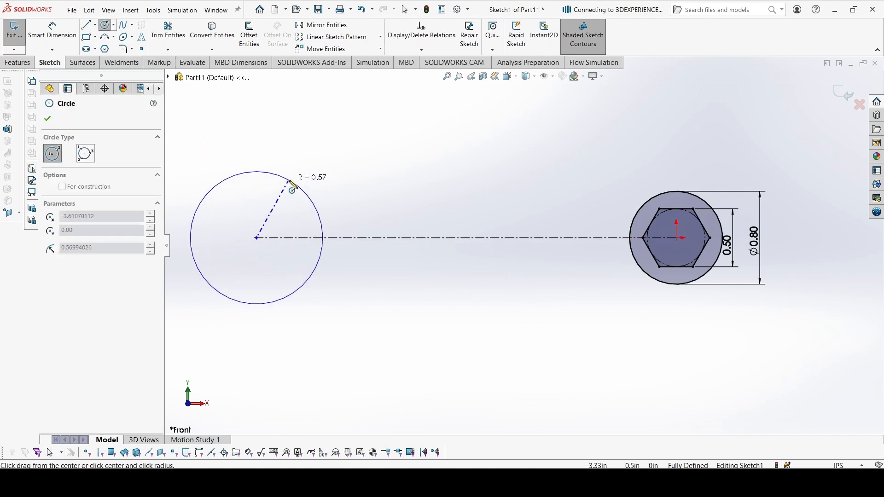
left_click(47, 119)
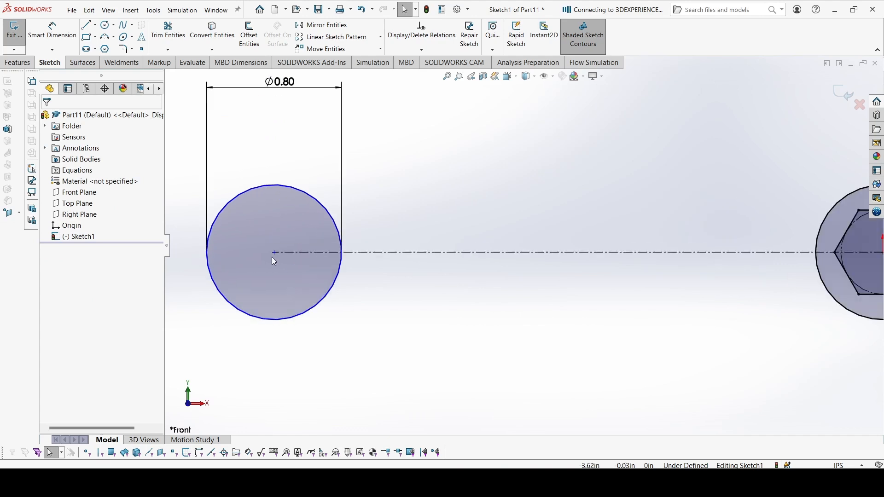
Add jaw notch lines in the left circle and power-trim the circle into an open jaw
left_click(85, 25)
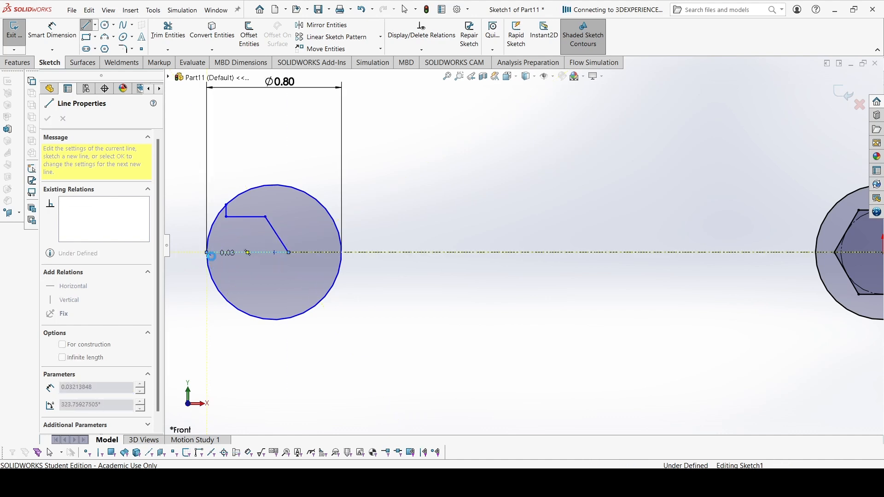
left_click(168, 30)
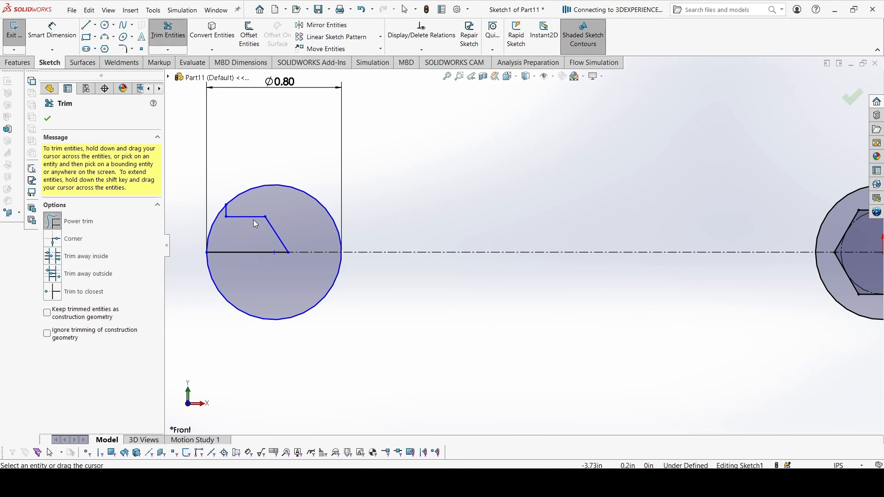
left_click(254, 223)
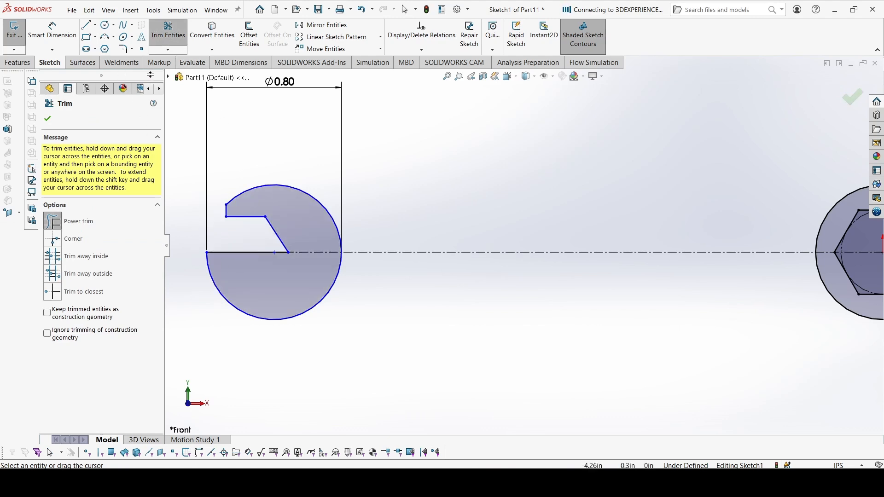
left_click(97, 25)
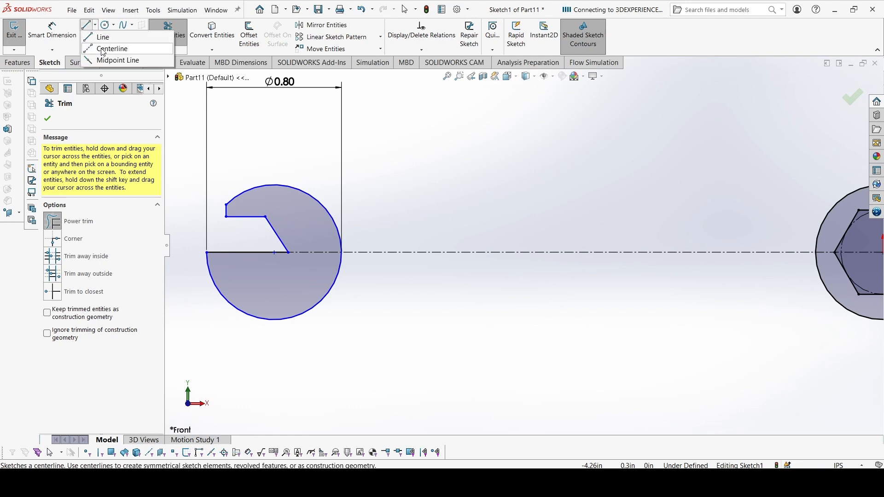
Add a vertical centreline at the jaw's left edge and trim the remaining jaw outline
left_click(111, 49)
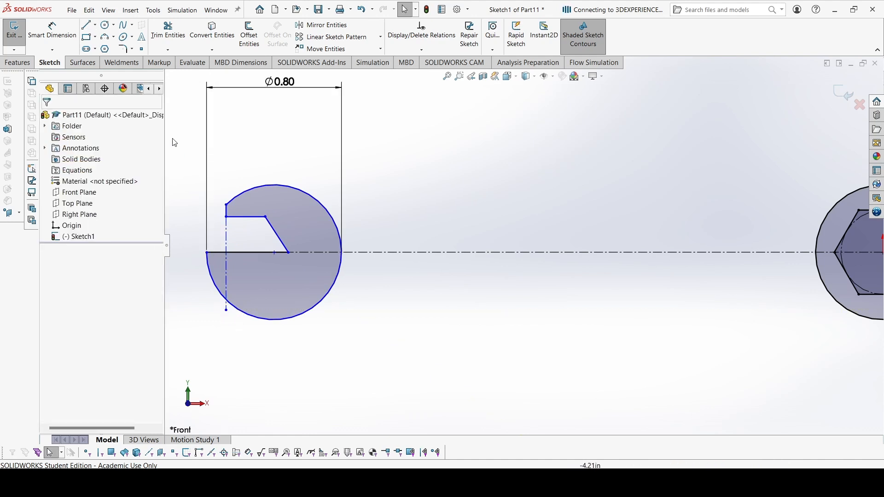
left_click(168, 31)
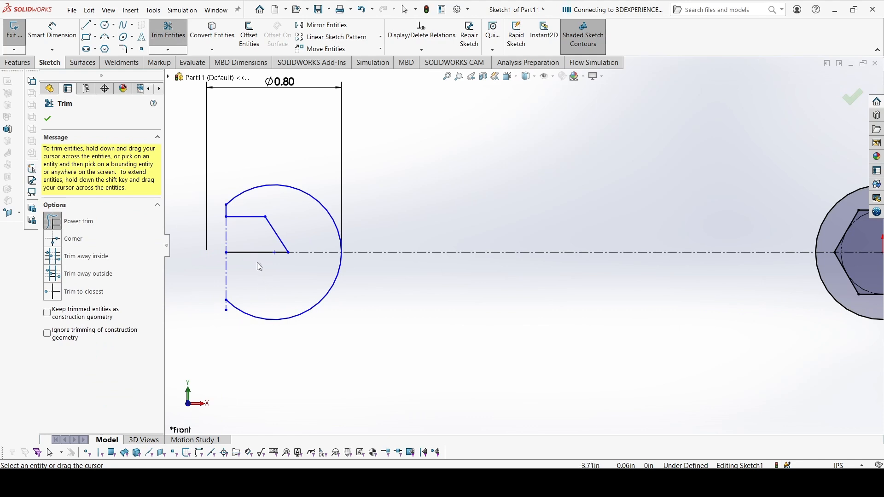
left_click(254, 253)
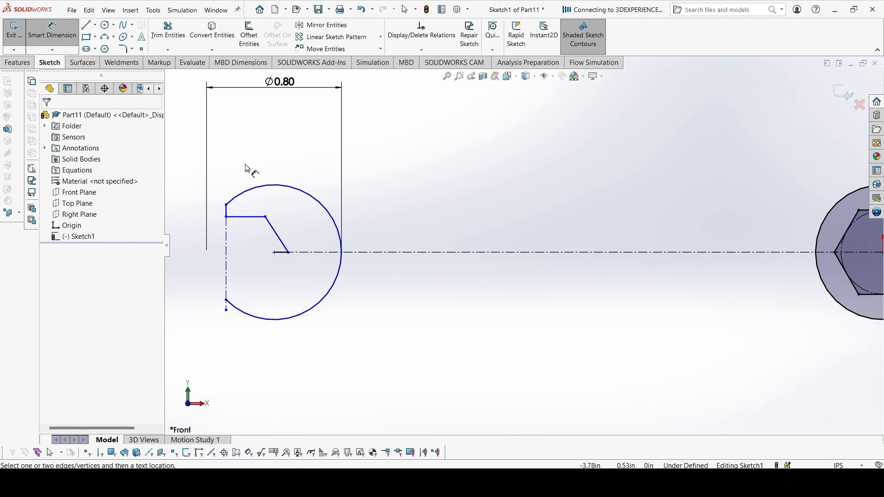
Dimension the jaw edge 0.25, the jaw tip 0.40 and the jaw height 0.25
left_click(245, 216)
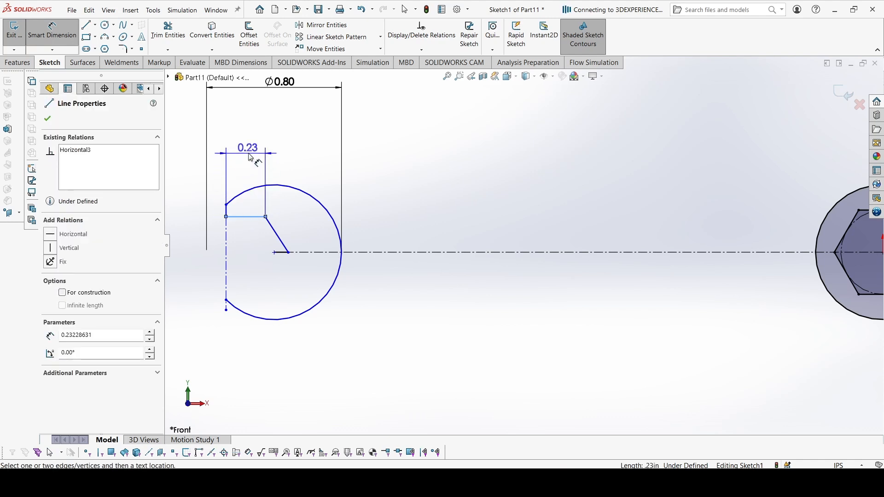
double_click(247, 147)
type("0.25")
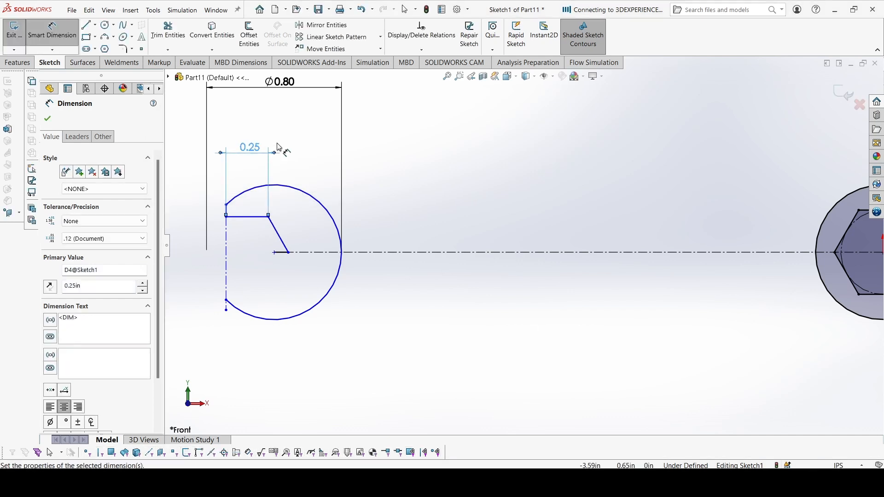
left_click(225, 215)
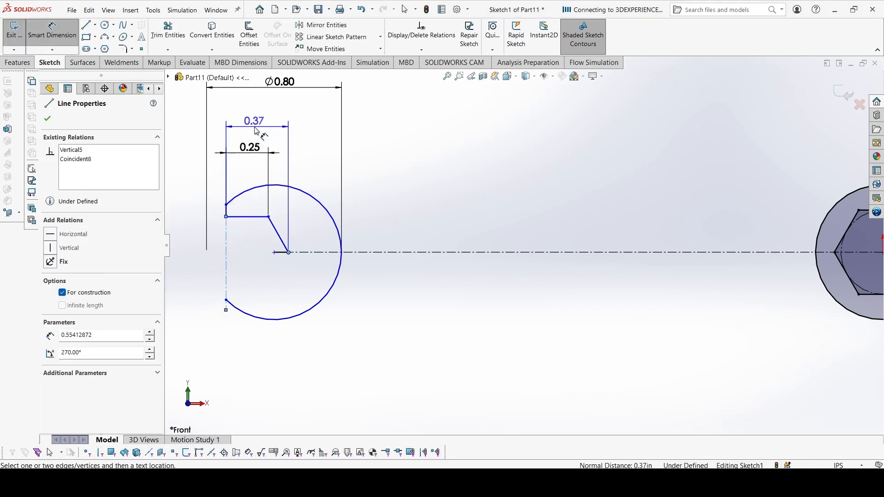
double_click(253, 120)
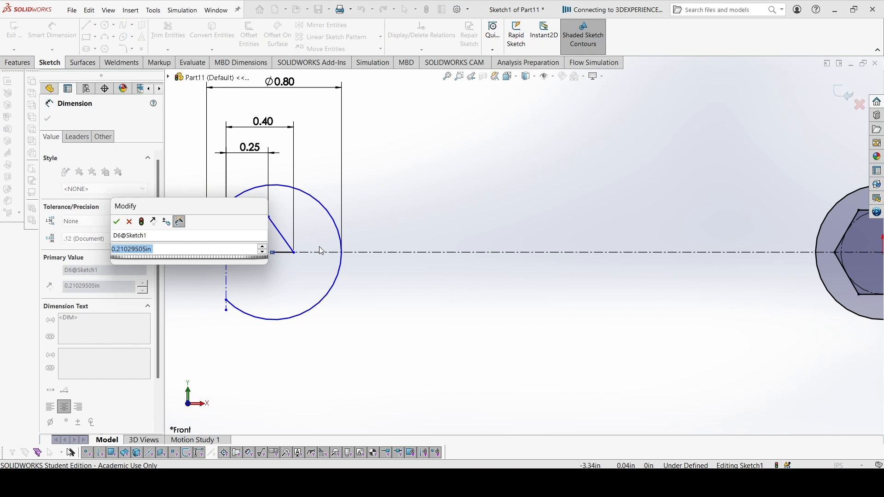
type(".25")
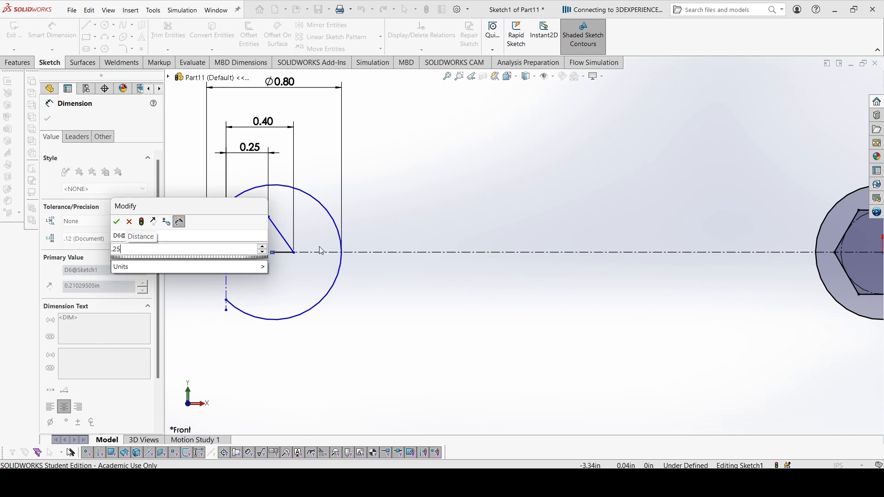
left_click(116, 222)
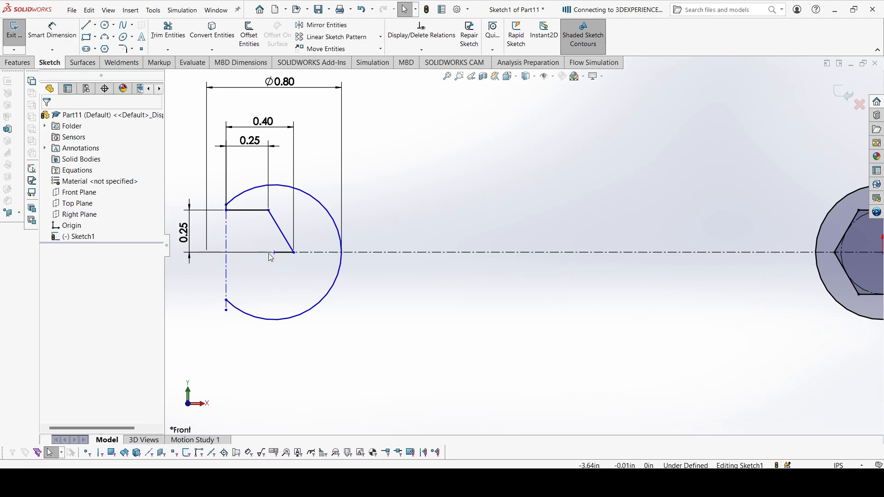
Delete the stray centreline segment and mirror the jaw edges across the centreline
key("Delete")
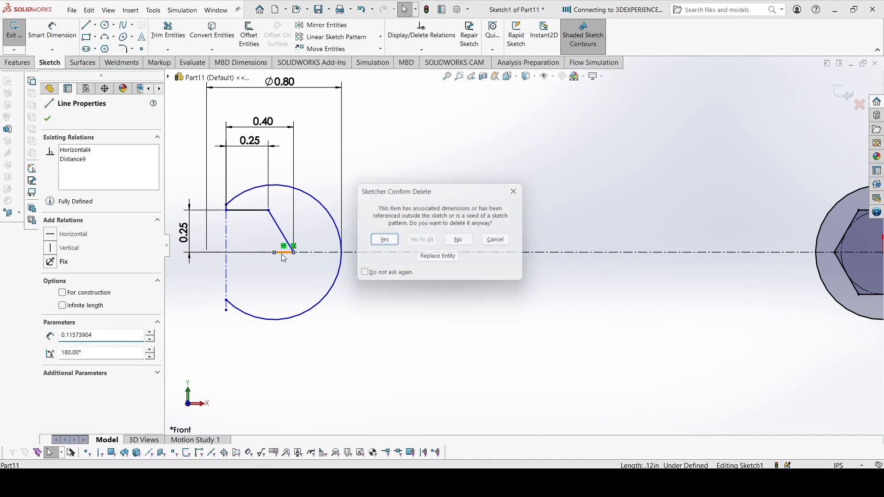
left_click(384, 239)
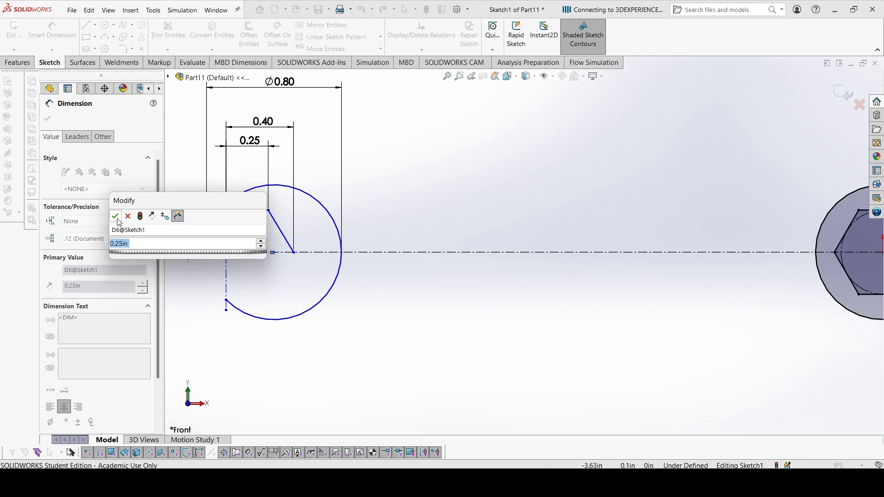
left_click(115, 215)
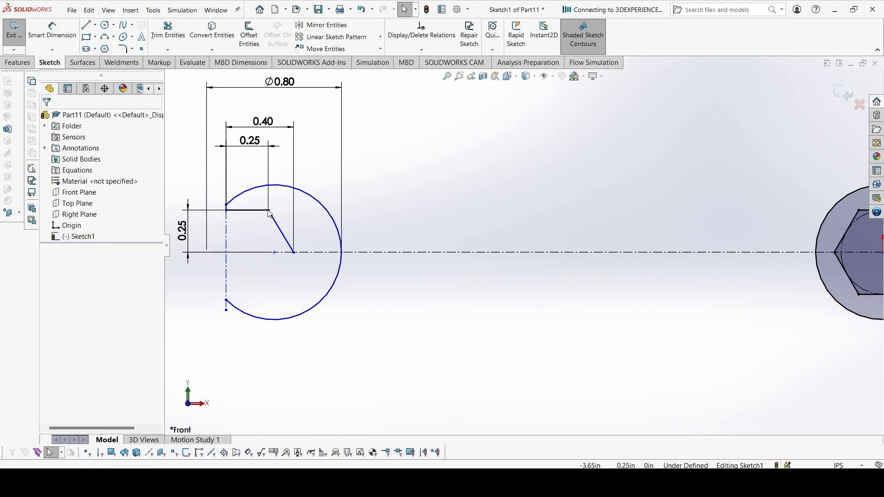
mouse_move(273, 257)
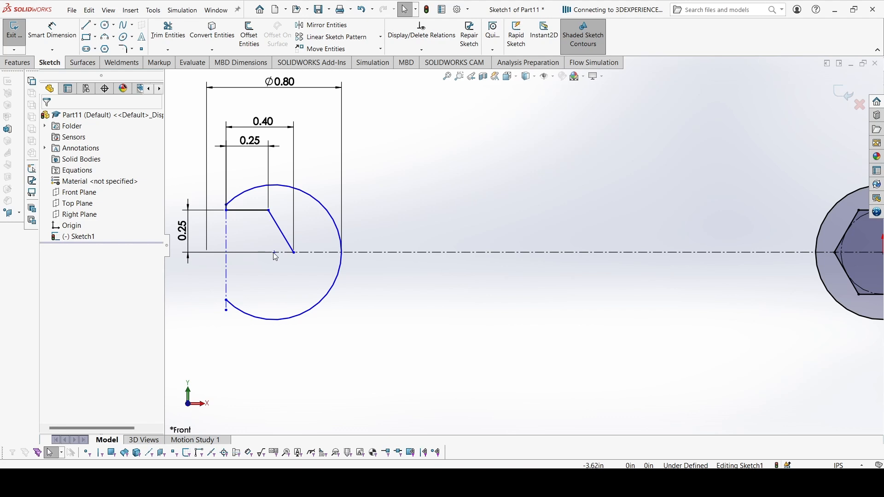
mouse_move(269, 269)
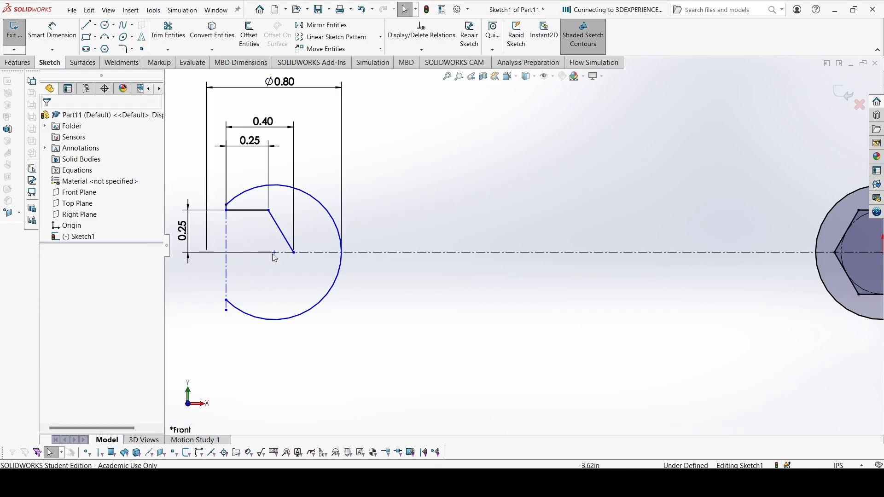
left_click(268, 210)
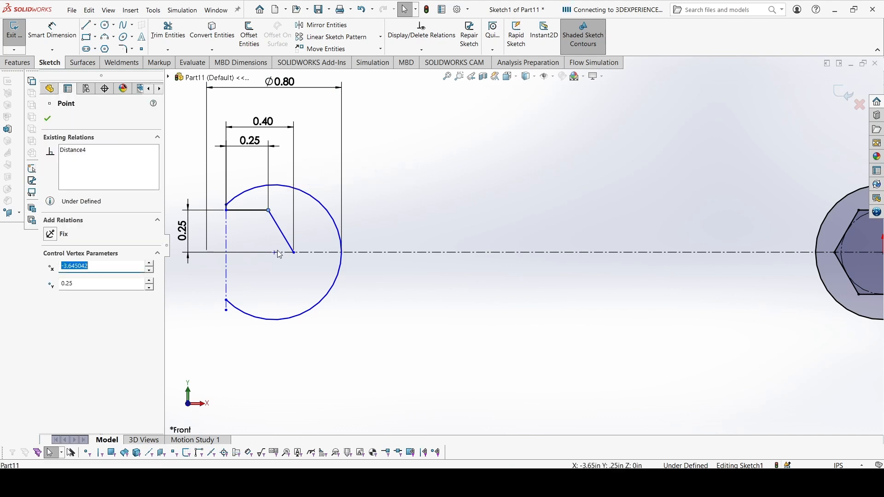
left_click(274, 252)
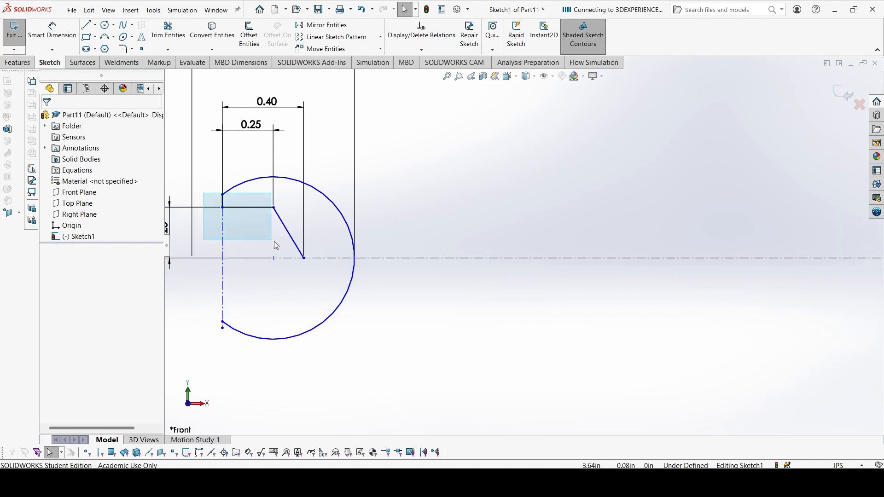
left_click(272, 215)
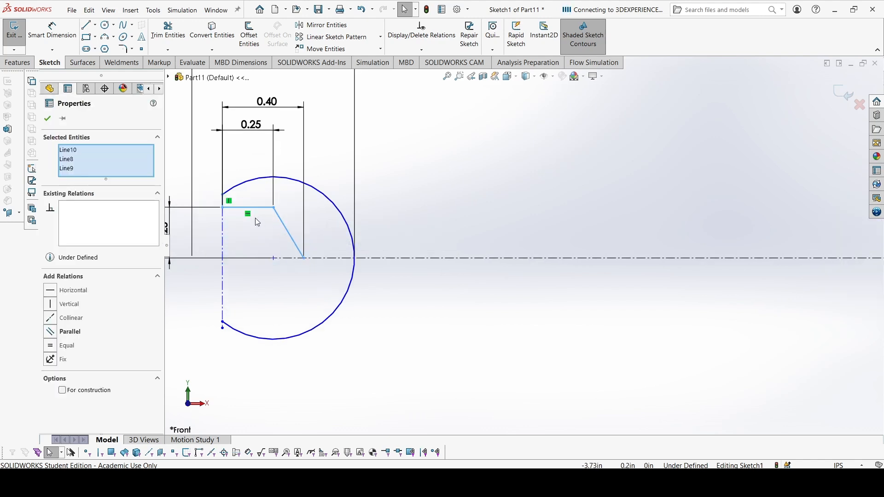
mouse_move(405, 265)
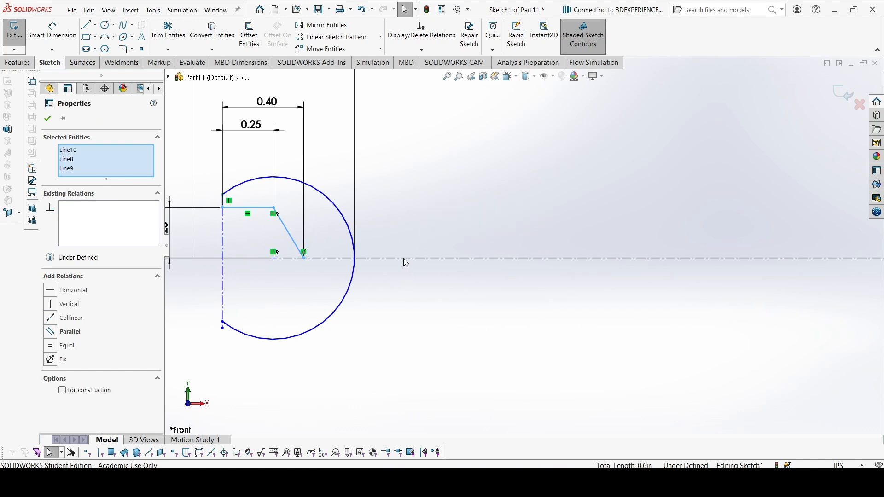
left_click(61, 399)
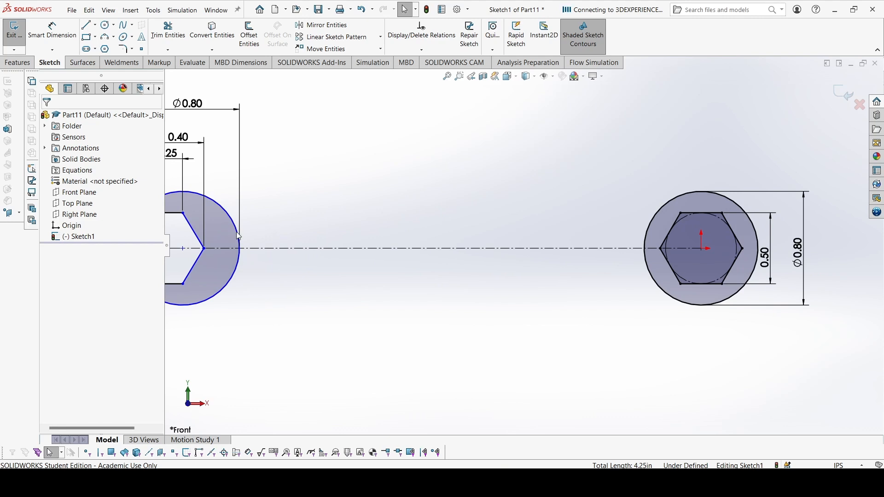
mouse_move(699, 253)
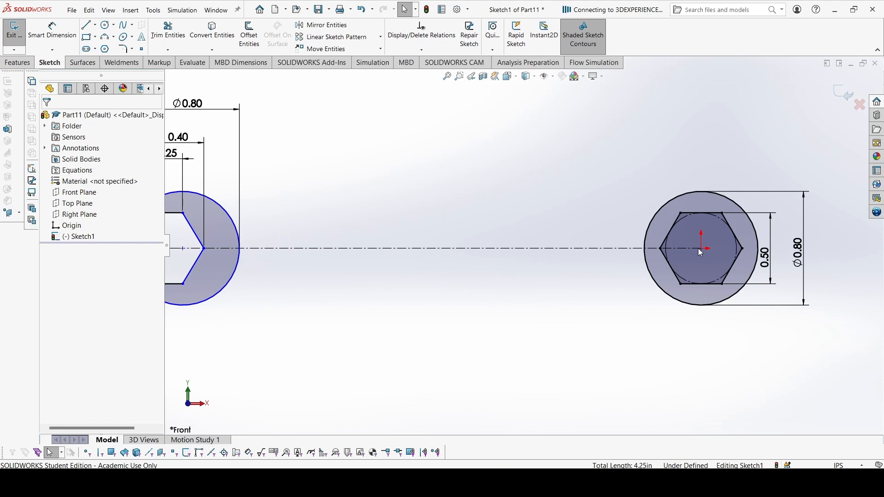
mouse_move(171, 239)
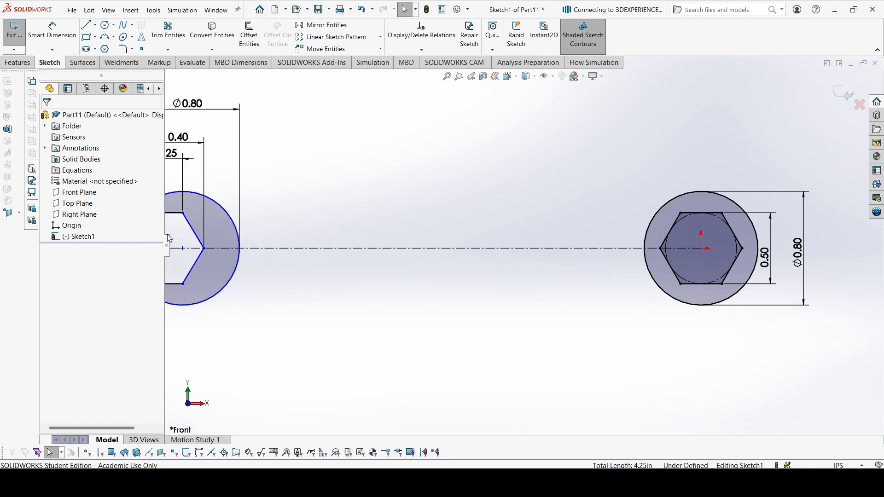
Draw the handle edges joining jaw and ring and dimension the handle length to 3.25
left_click(85, 25)
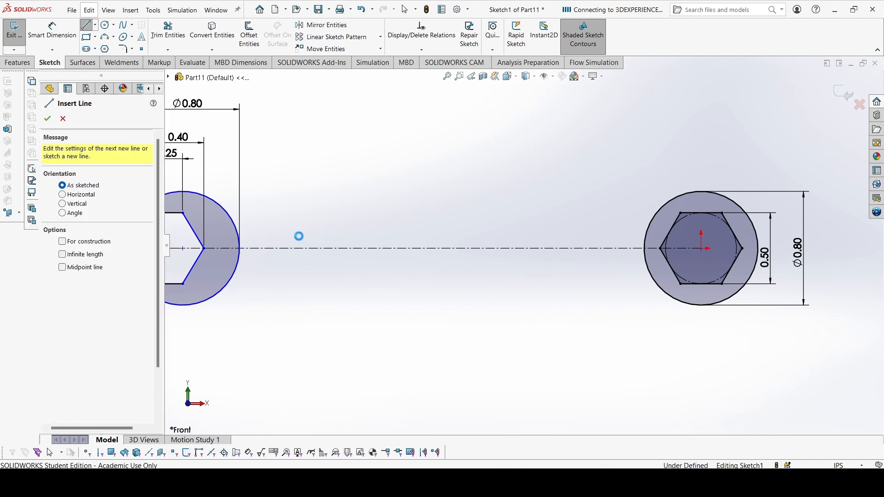
mouse_move(241, 187)
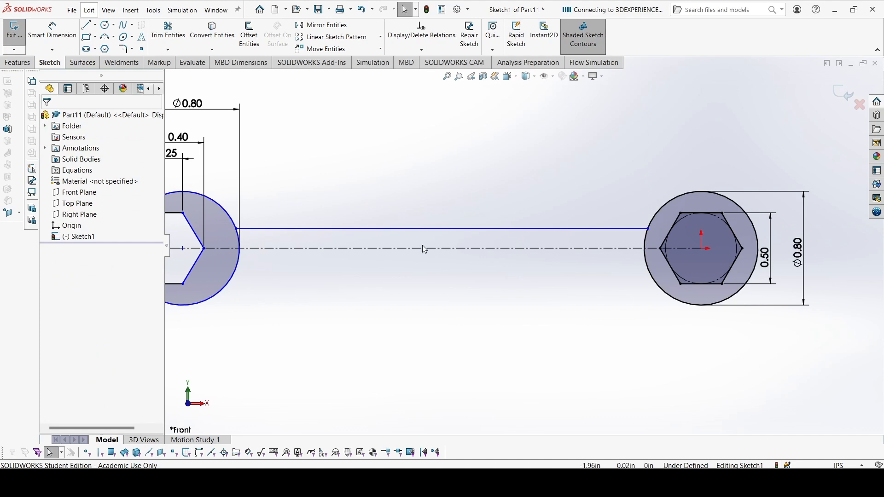
mouse_move(426, 233)
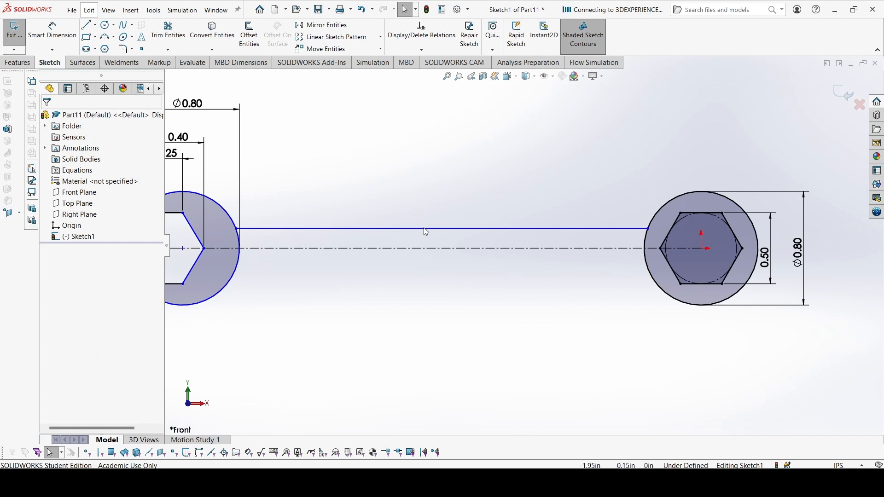
left_click(440, 229)
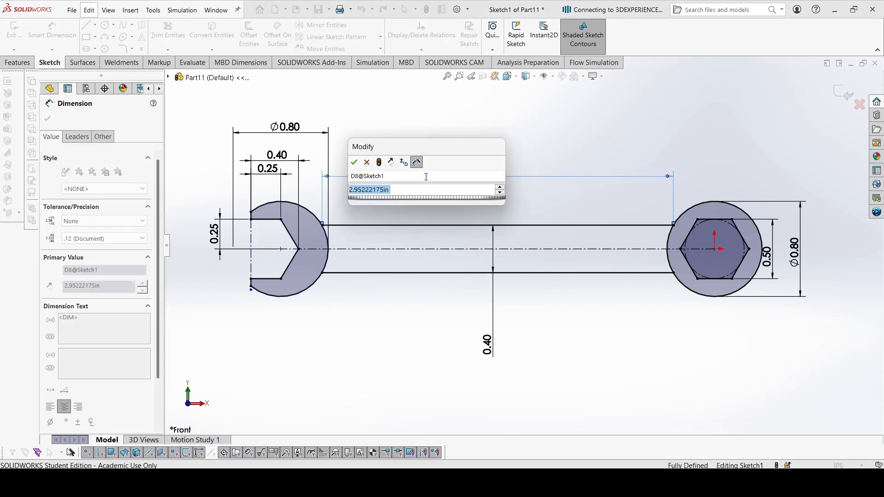
type("3")
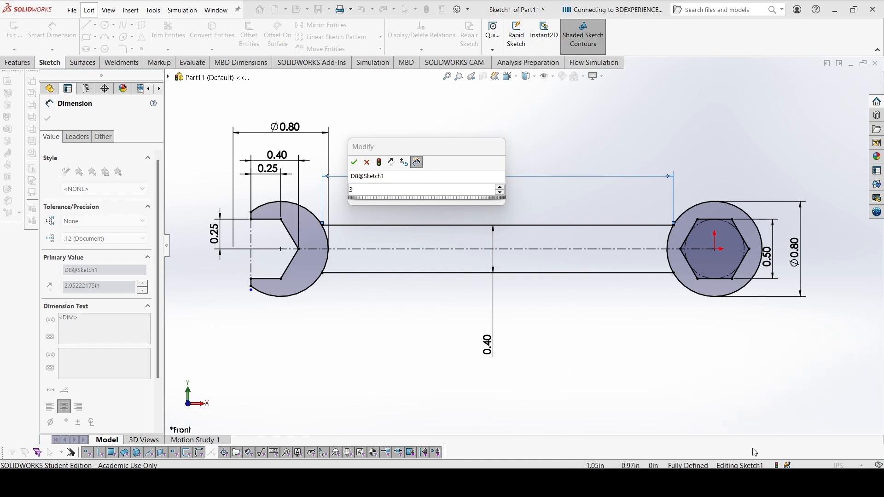
type(".")
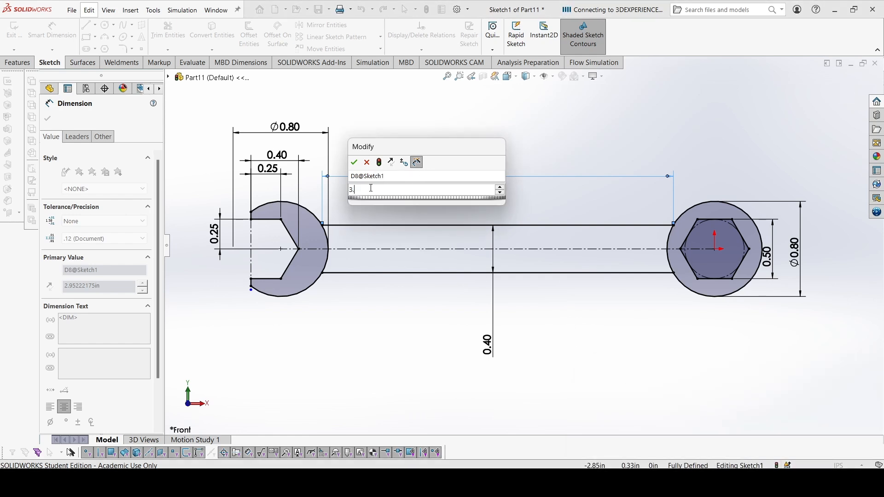
left_click(353, 162)
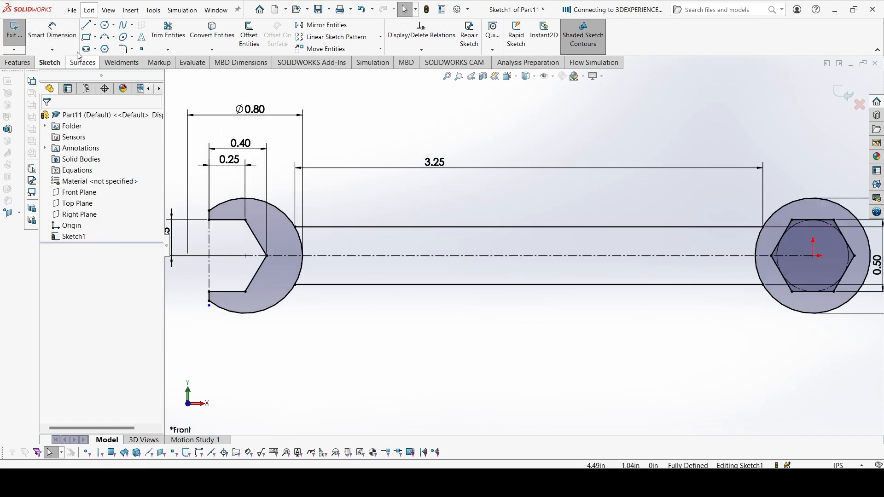
Power-trim the jaw circle's arc across the handle, leaving one clean closed wrench outline
left_click(168, 32)
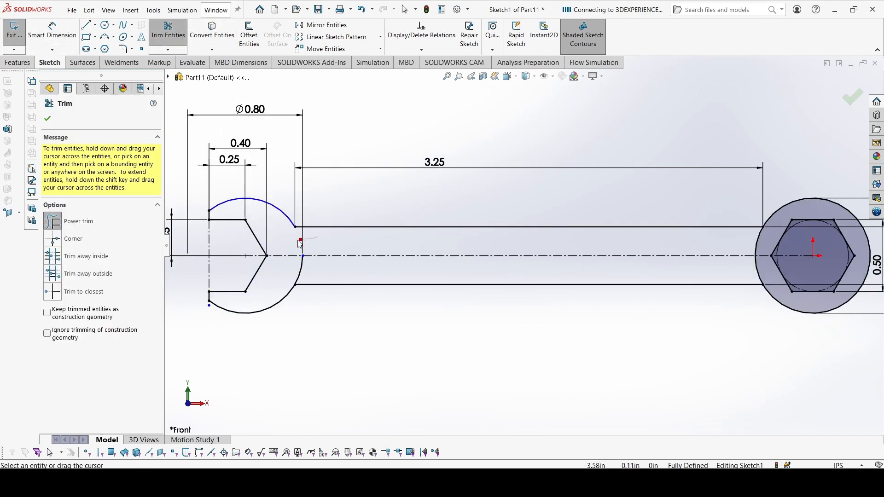
left_click(299, 239)
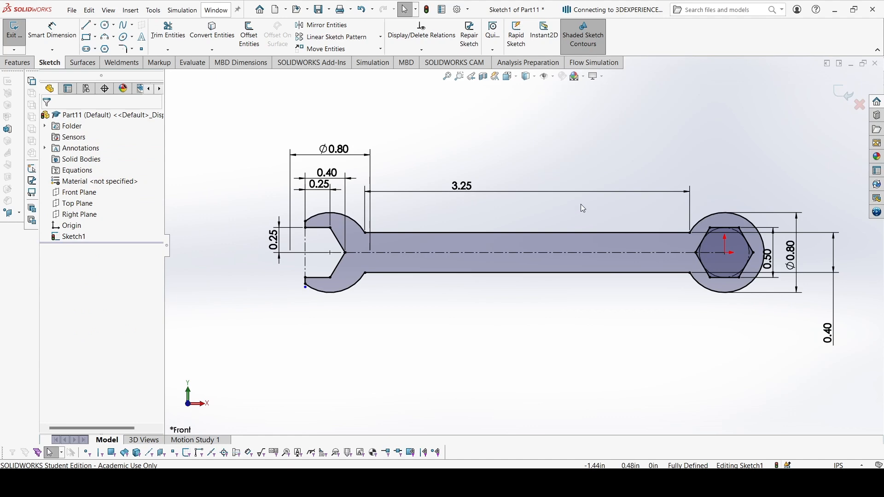
left_click(18, 62)
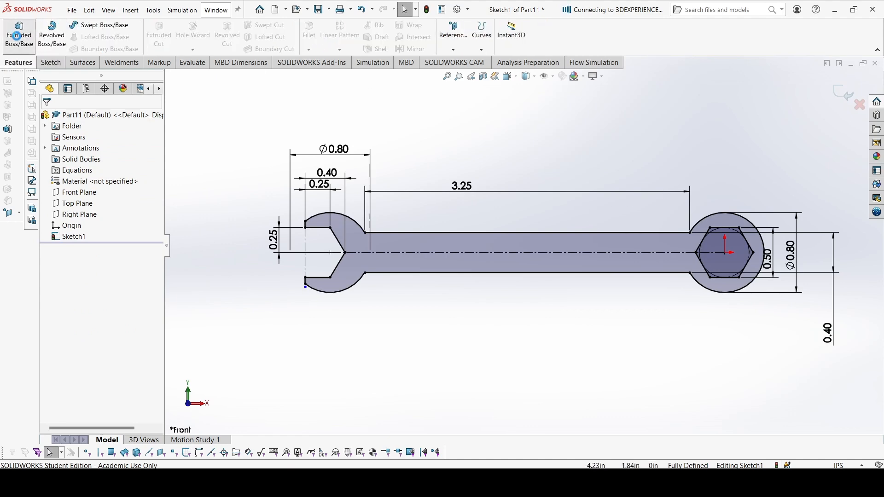
Extrude the wrench outline as a Blind boss 0.10 in thick
left_click(18, 35)
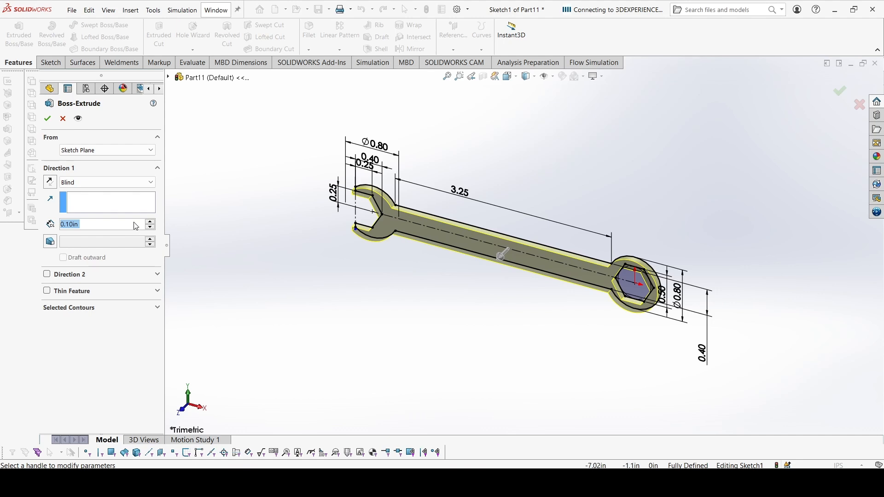
left_click(47, 119)
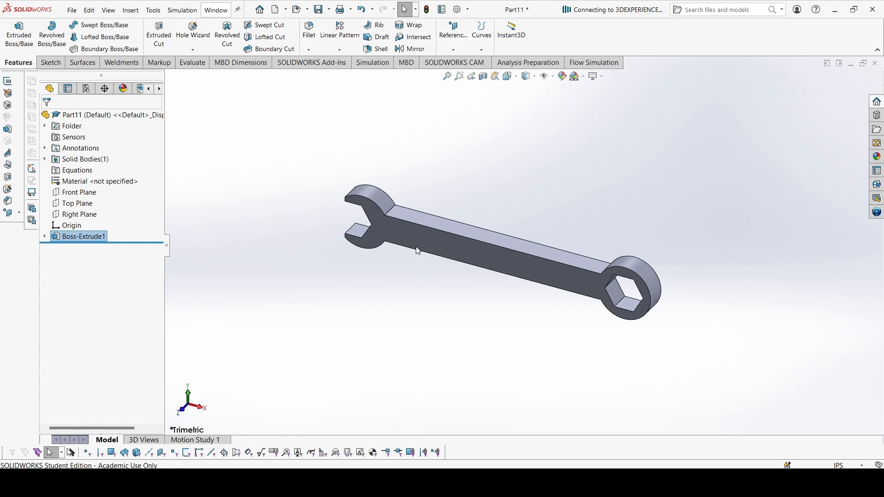
left_click(94, 182)
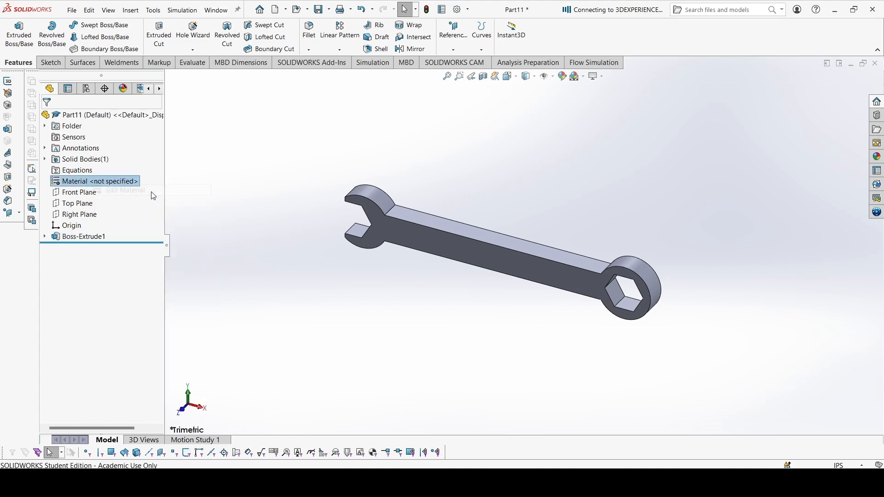
Assign Cast Alloy Steel from the Steel list as the part's material and apply it
left_click(95, 181)
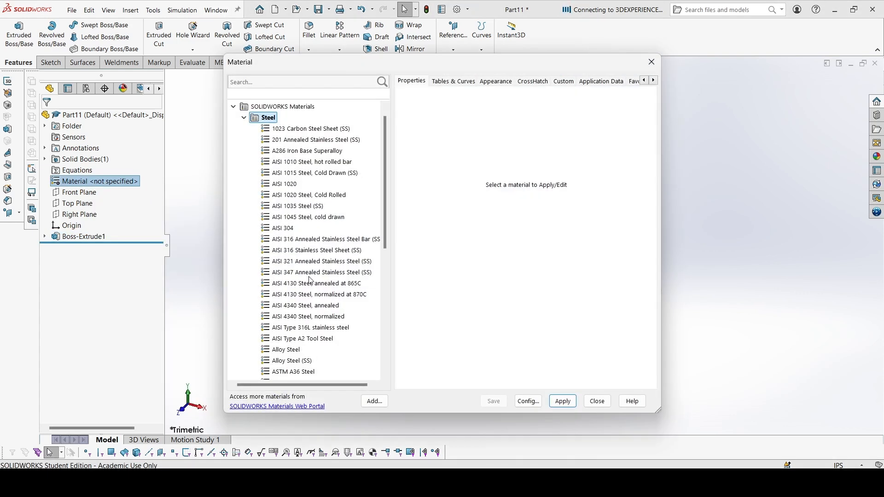
mouse_move(309, 274)
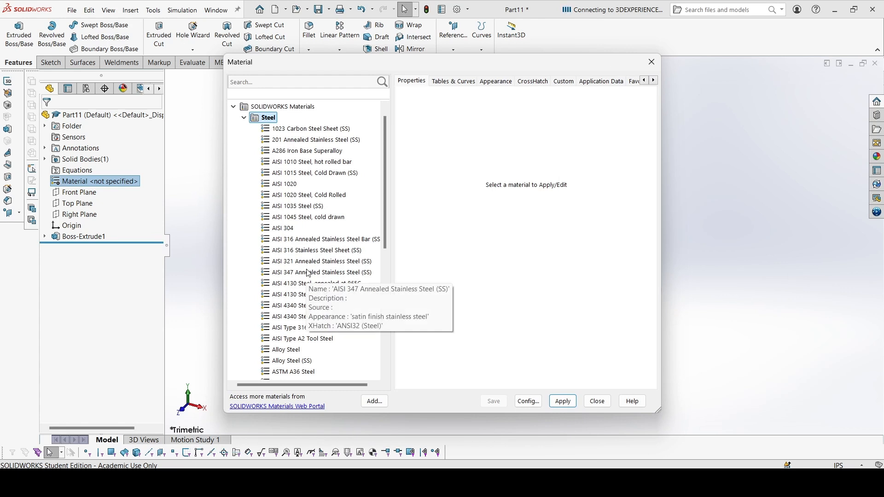
scroll("down", 3)
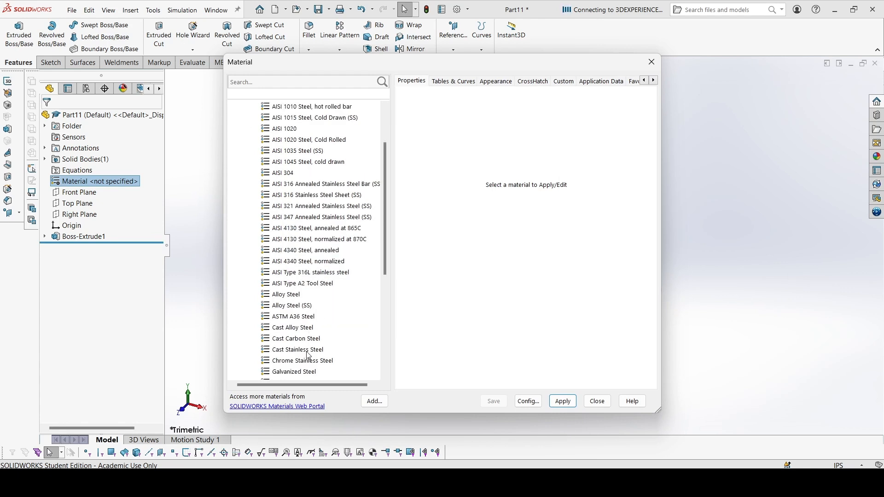
left_click(295, 327)
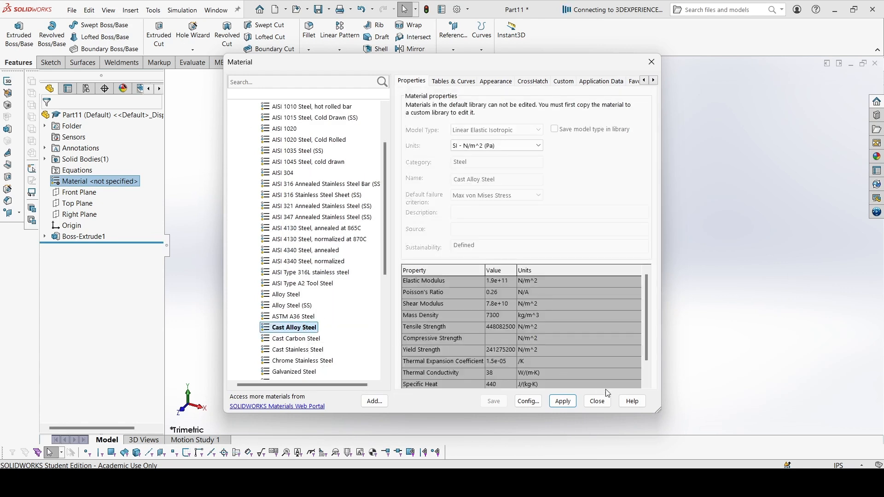
left_click(596, 401)
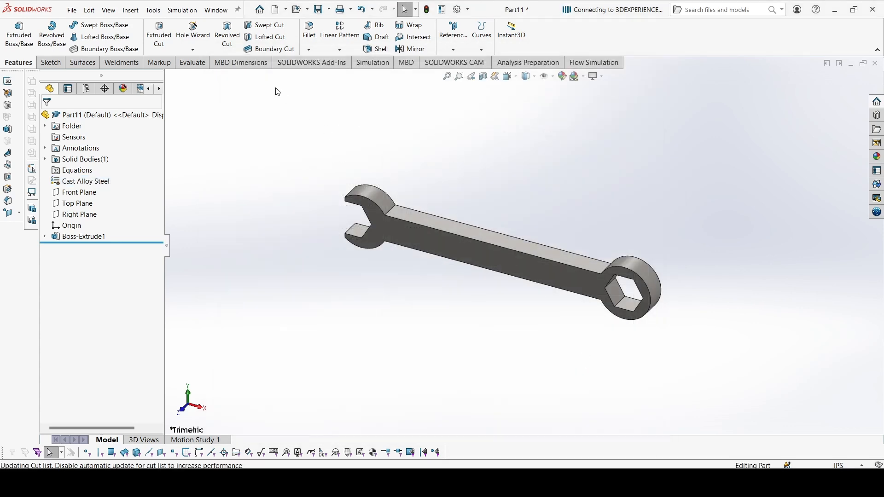
Run Mass Properties from Evaluate, reporting mass 0.14 lb and volume 0.55 cubic inches
left_click(191, 62)
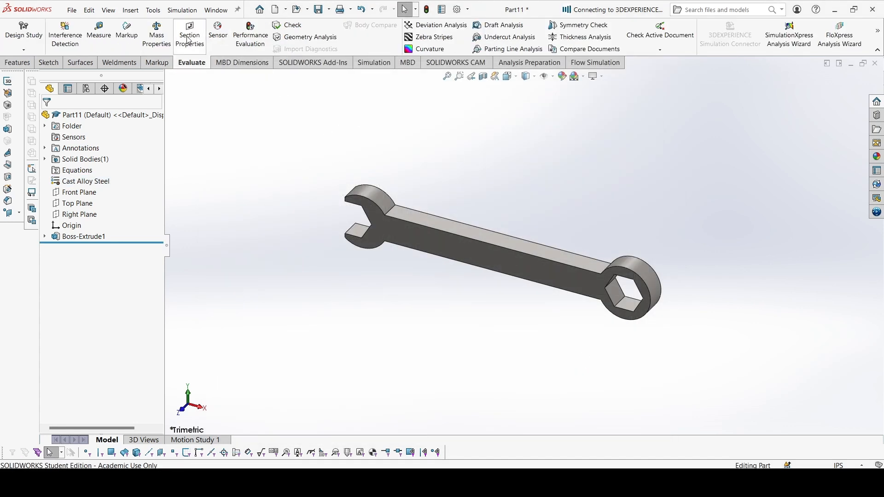
left_click(157, 34)
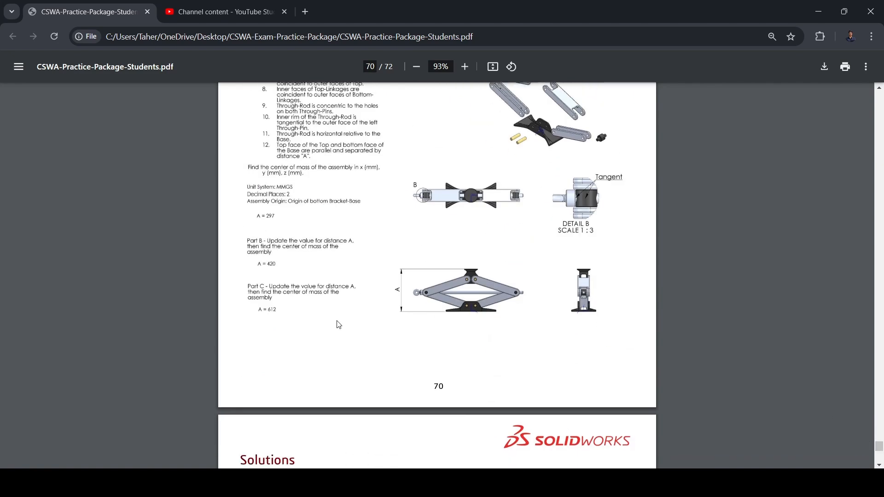
scroll("down", 3)
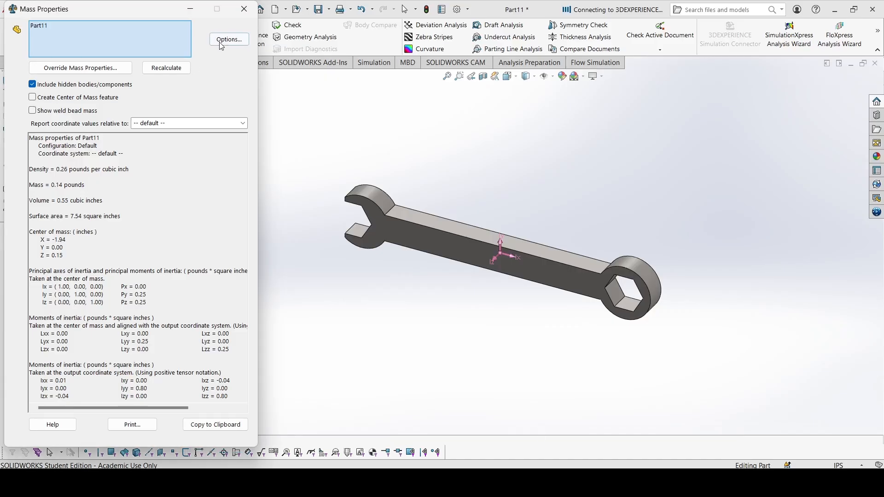
Use custom settings with 5 decimal places (mass 0.14495 lb), then close the results
left_click(228, 38)
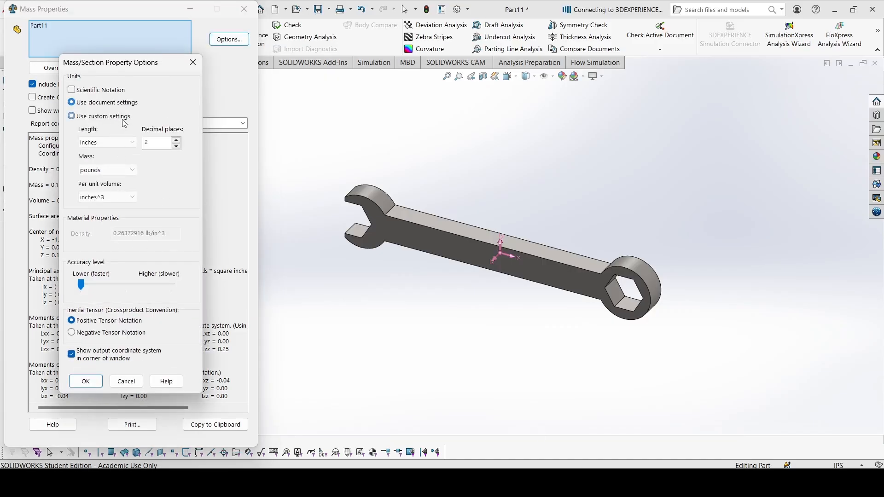
left_click(72, 116)
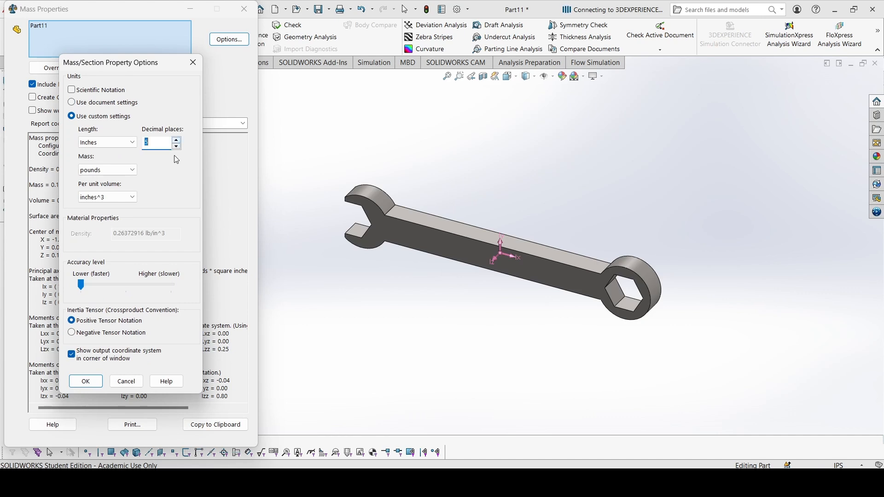
left_click(85, 382)
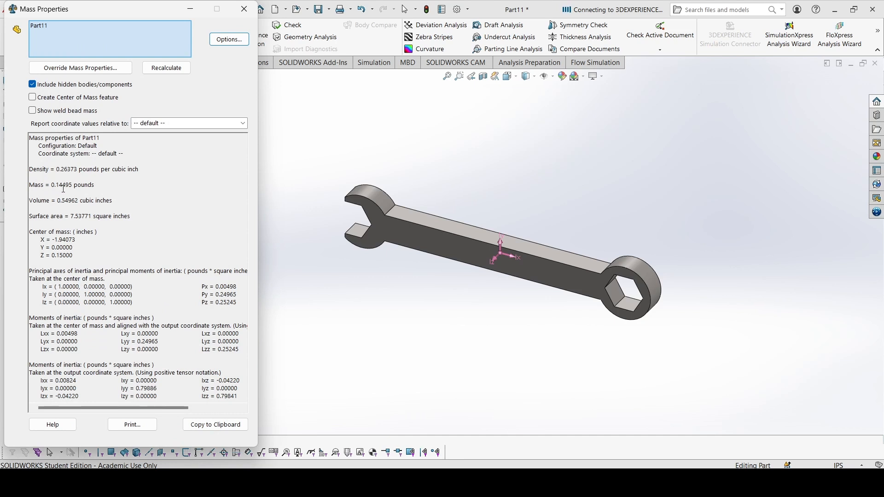
mouse_move(277, 252)
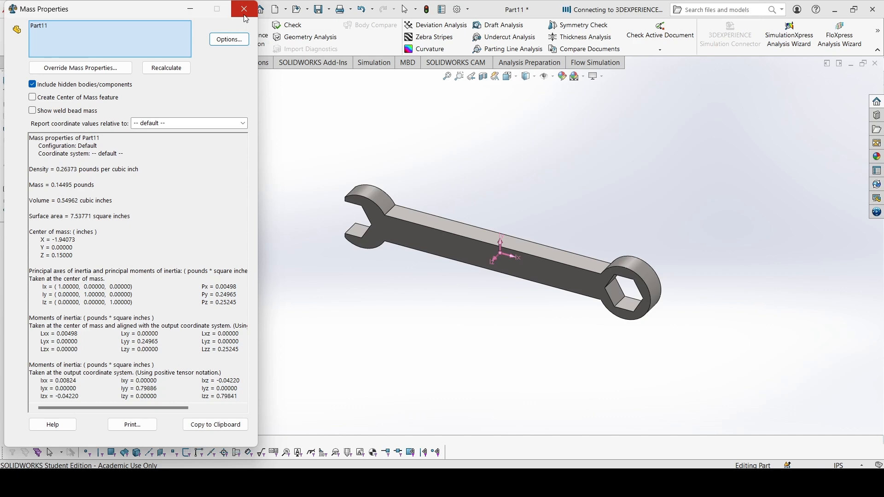
left_click(243, 9)
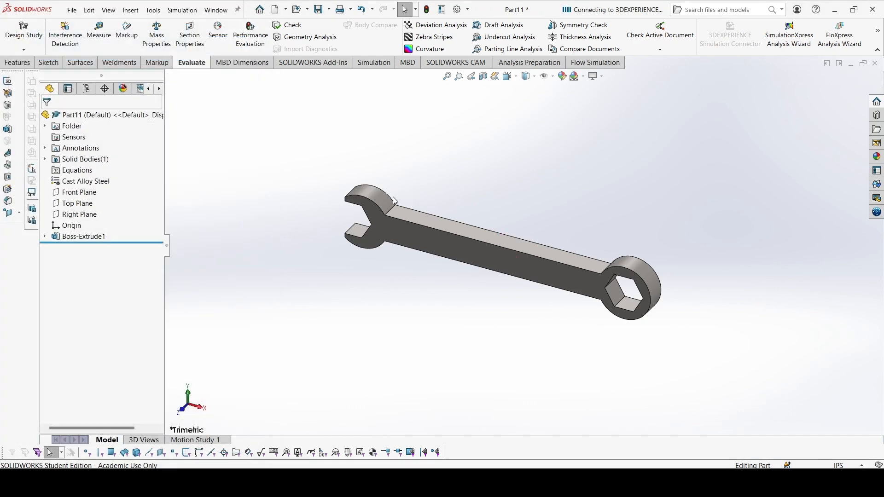
mouse_move(413, 266)
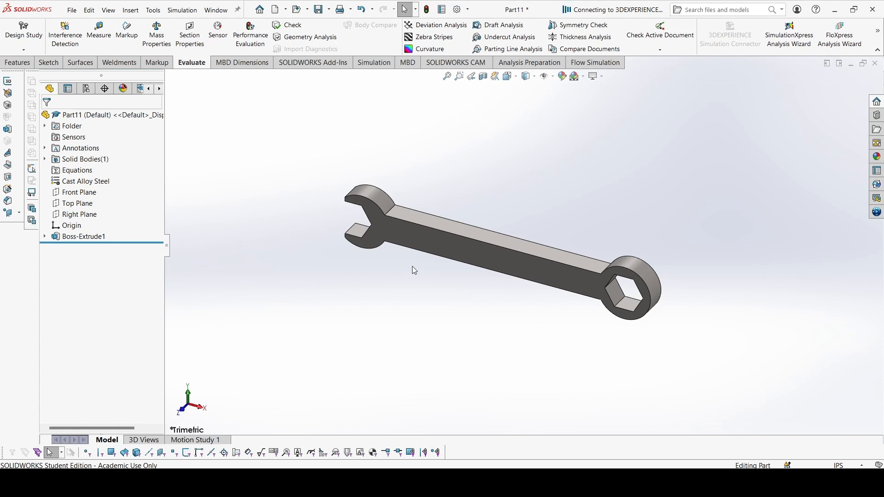
mouse_move(616, 377)
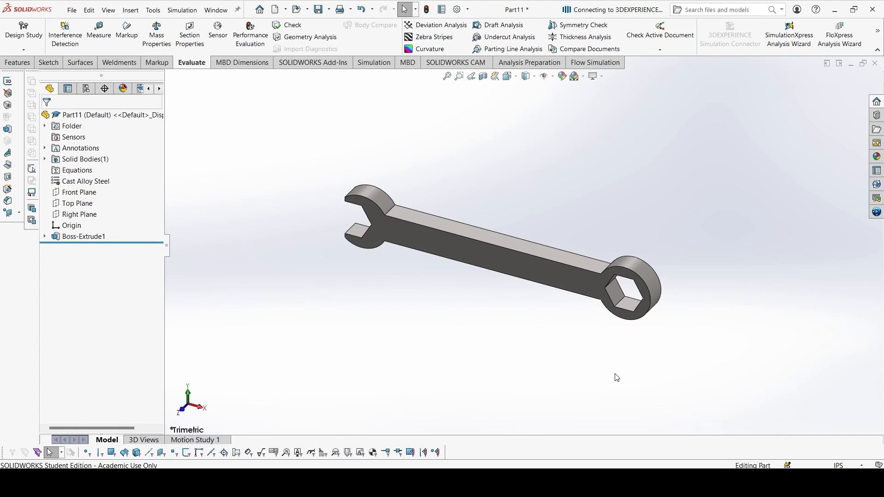